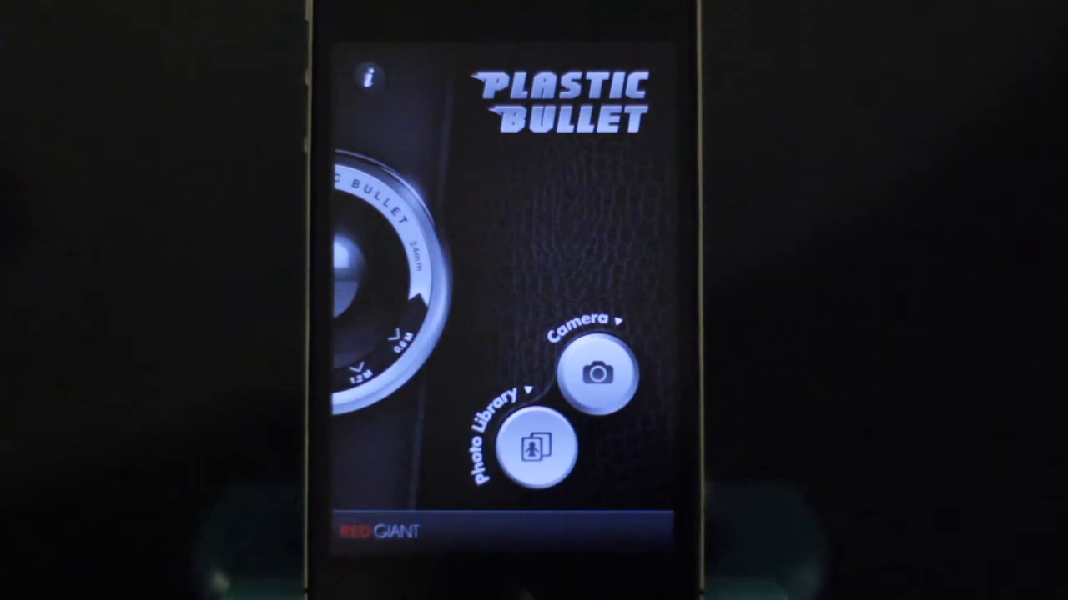
- Open the phone's photo library from the Plastic Bullet start screen
click(531, 453)
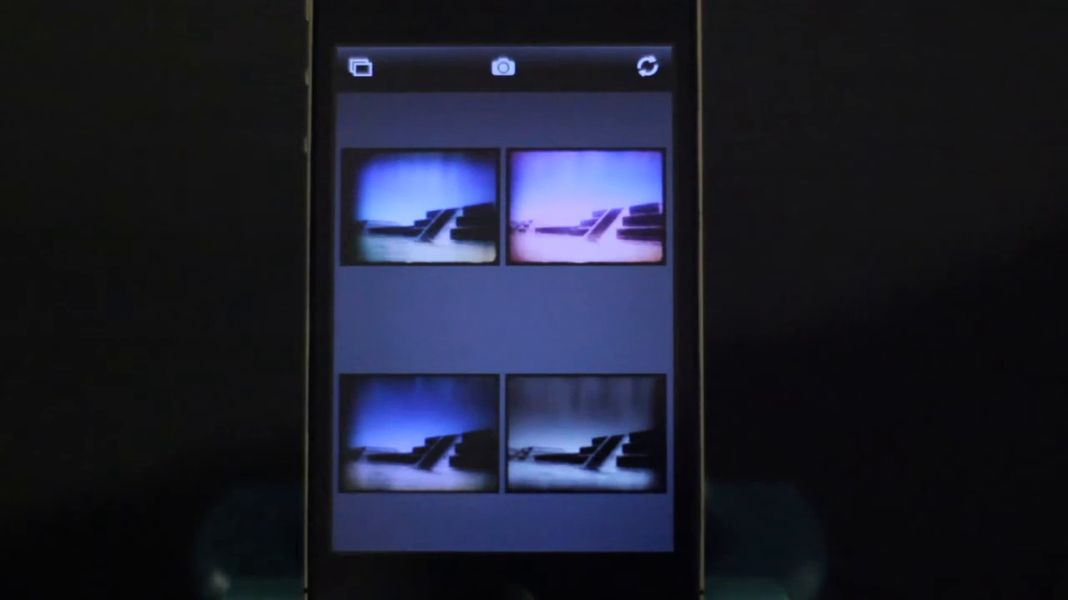
- Enlarge the bottom-right grey, washed-out filter variation to full size
click(575, 442)
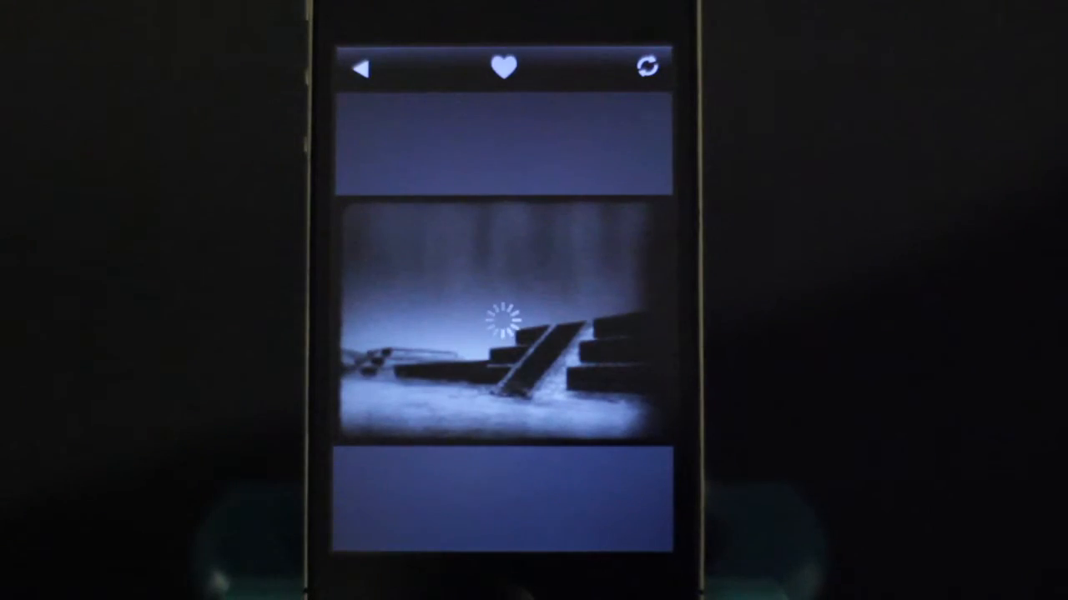